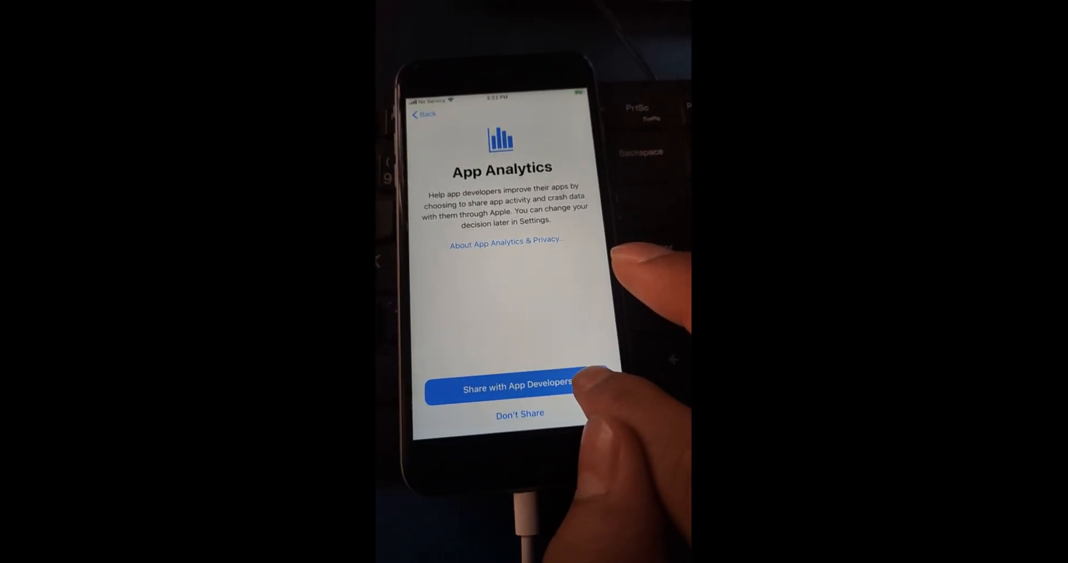
# Share app analytics with developers and keep the Light appearance to land on the home screen.
pyautogui.click(500, 381)
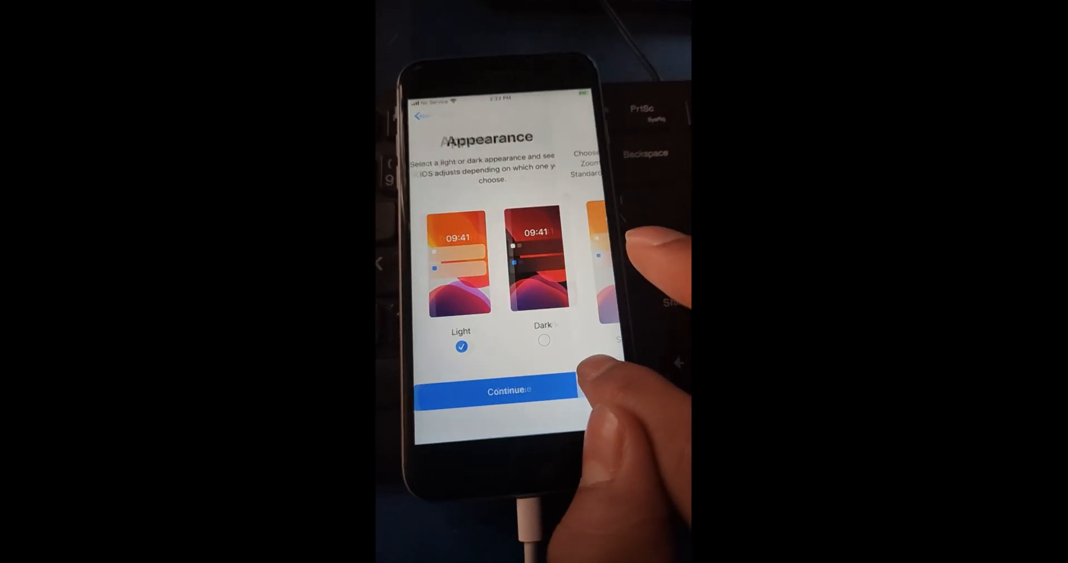
pyautogui.click(508, 389)
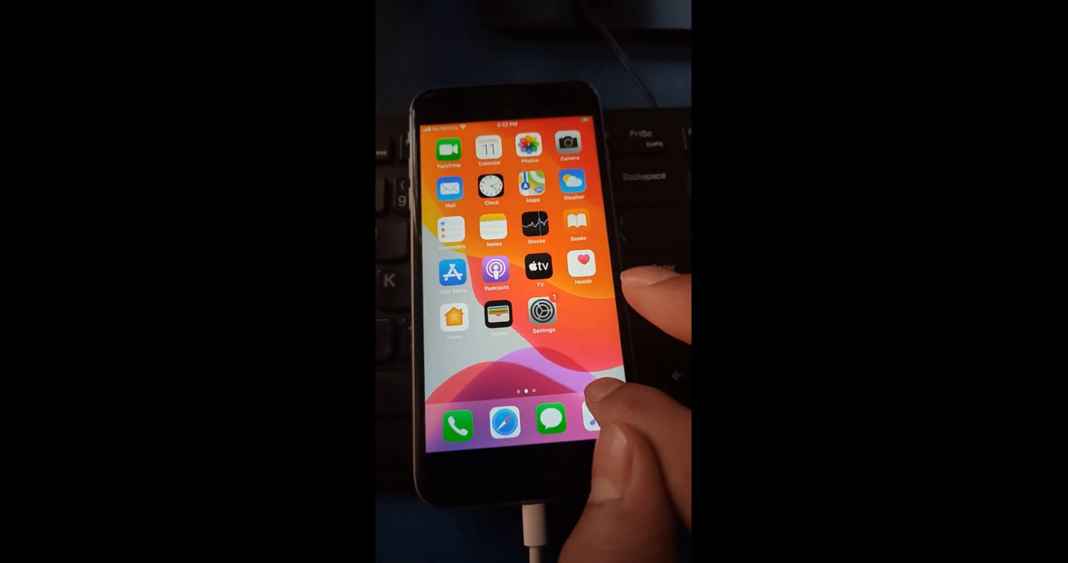